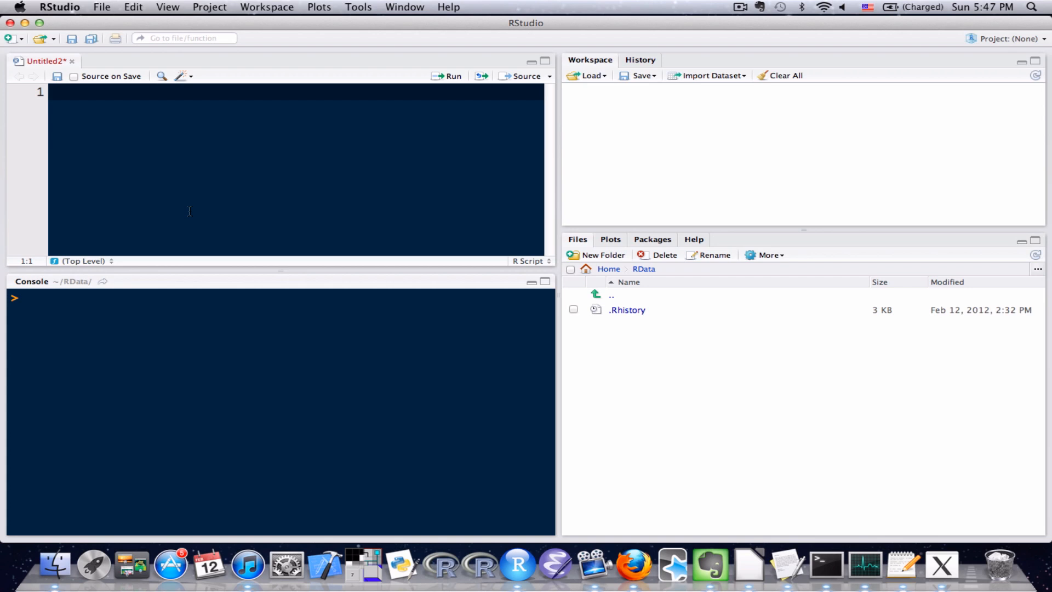
# Enter ?seq on line 1 of the script to request the seq help page
pyautogui.write('?')
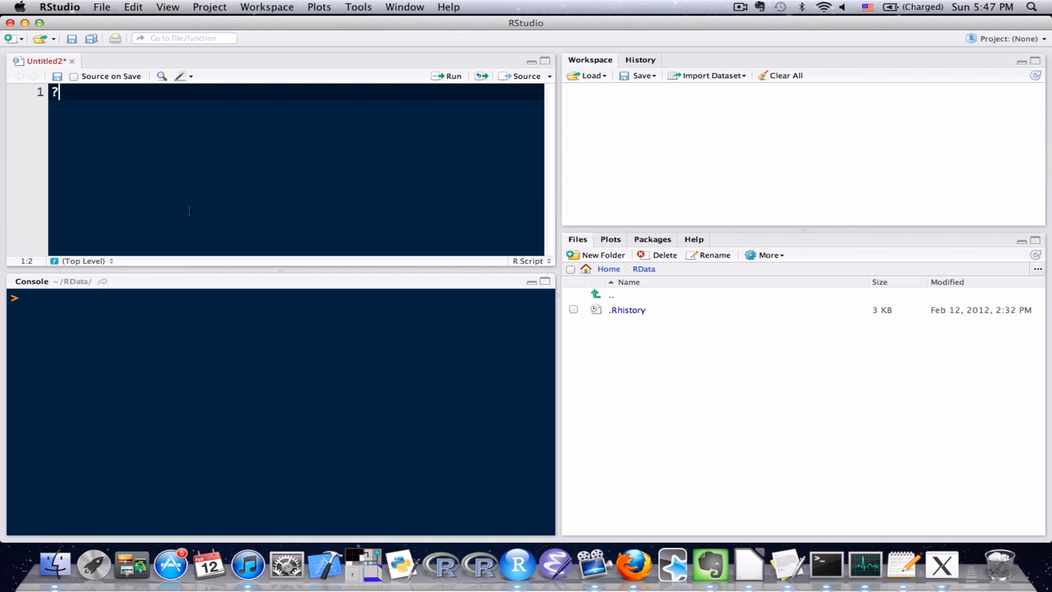
pyautogui.write('seq')
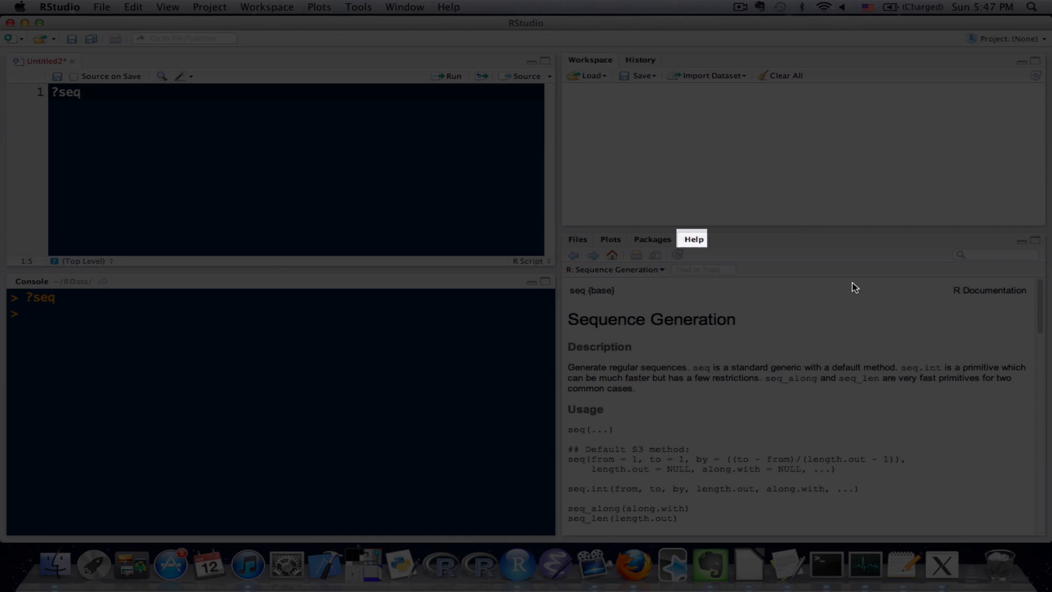
pyautogui.doubleClick(651, 319)
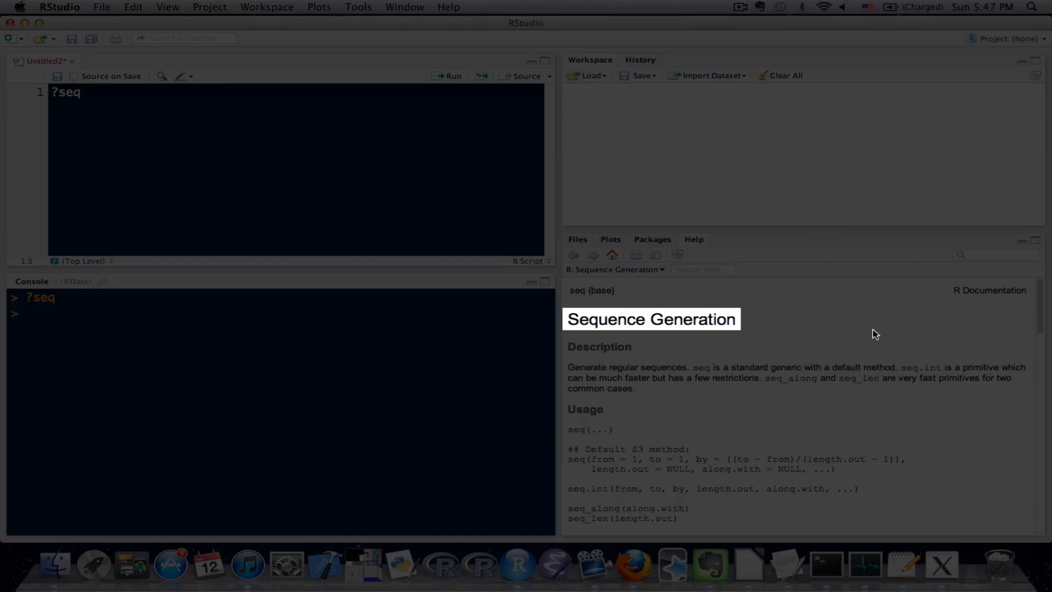
pyautogui.moveTo(967, 418)
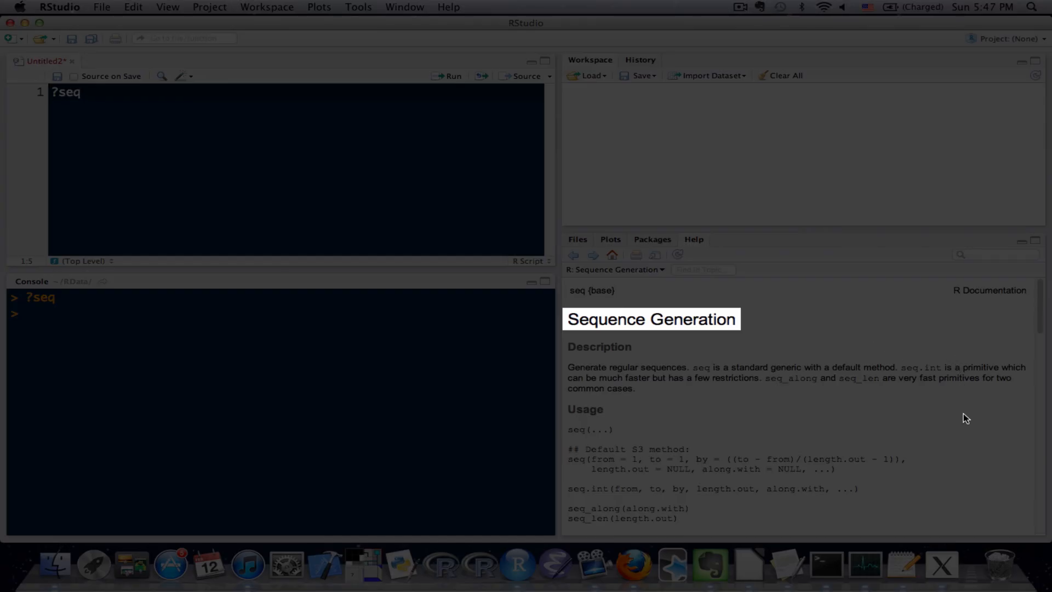
pyautogui.scroll(-3)
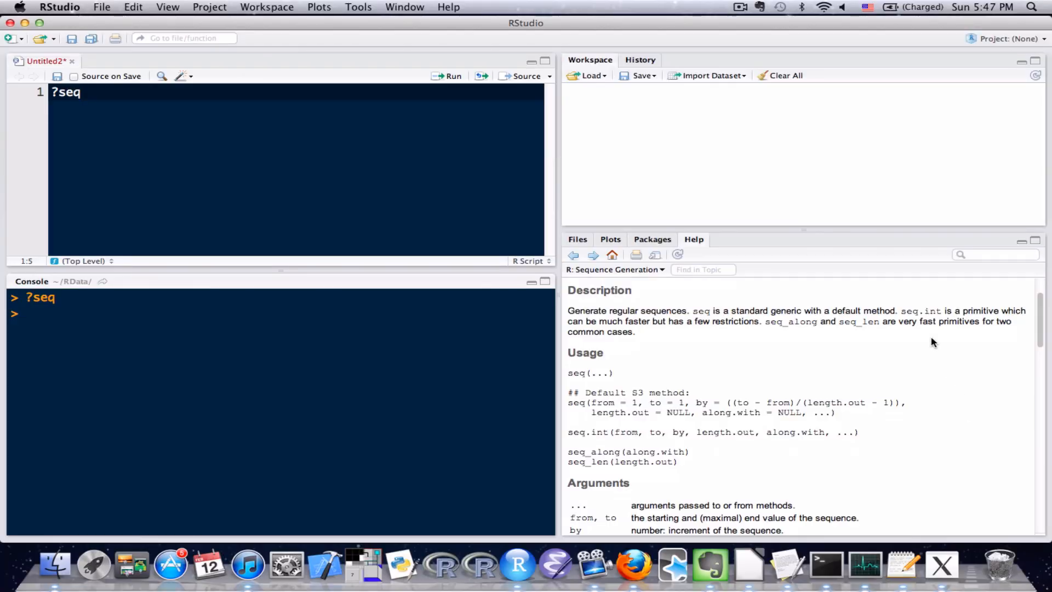
pyautogui.moveTo(861, 191)
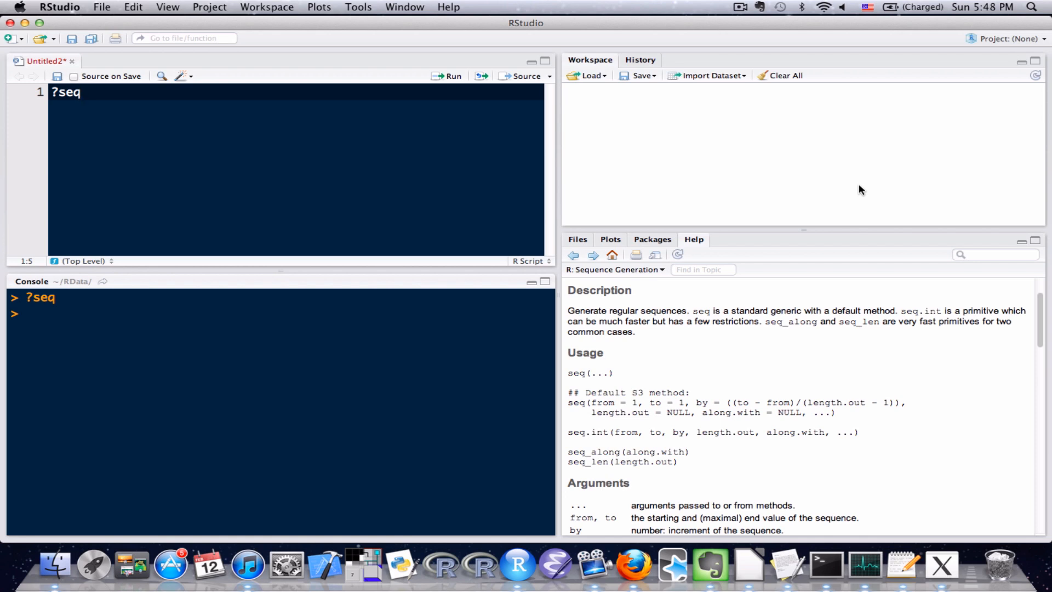
pyautogui.scroll(-3)
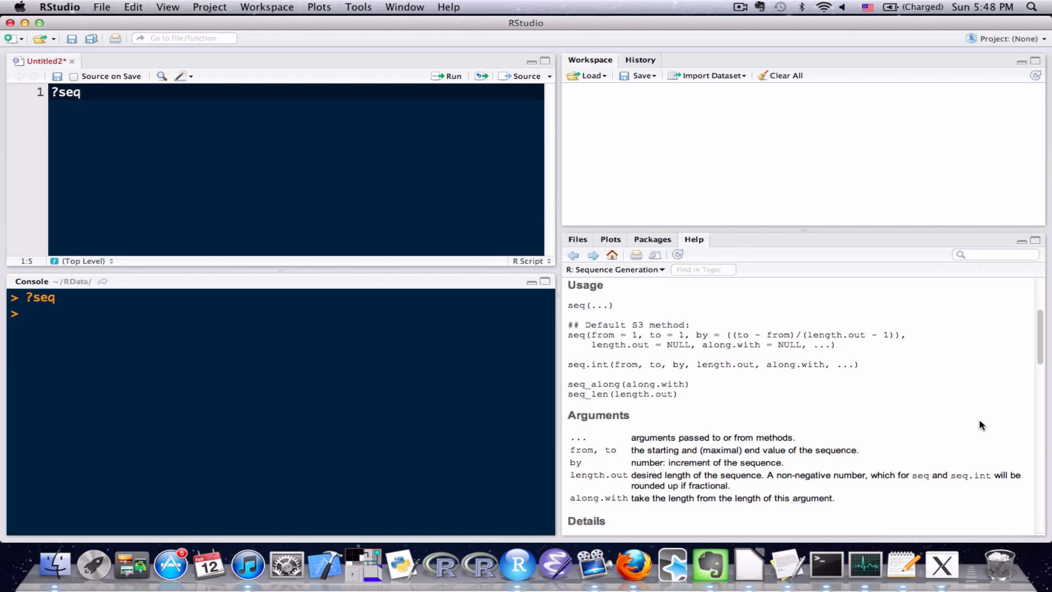
pyautogui.moveTo(977, 495)
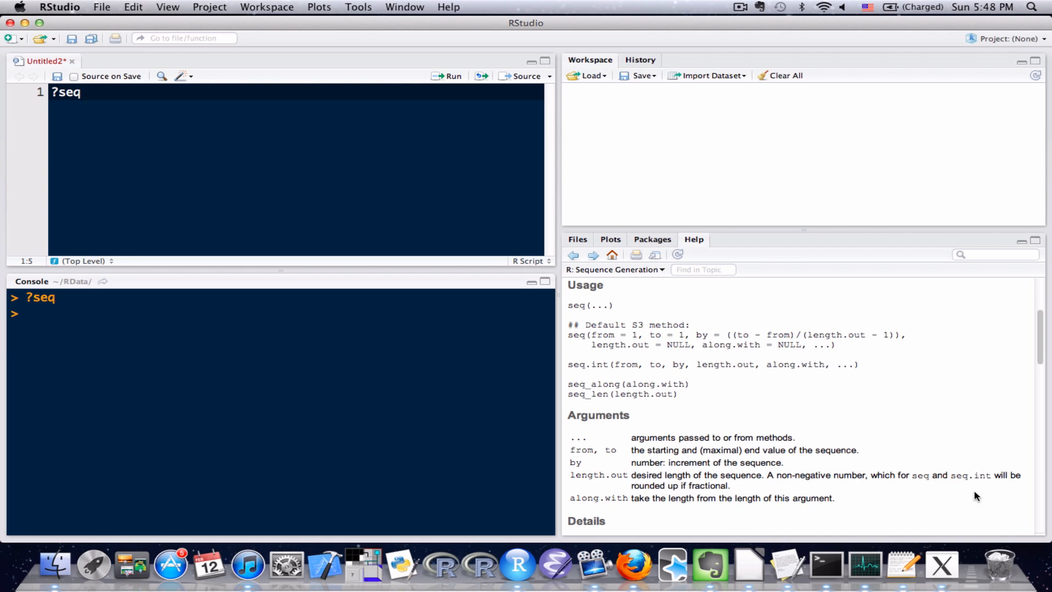
pyautogui.scroll(-3)
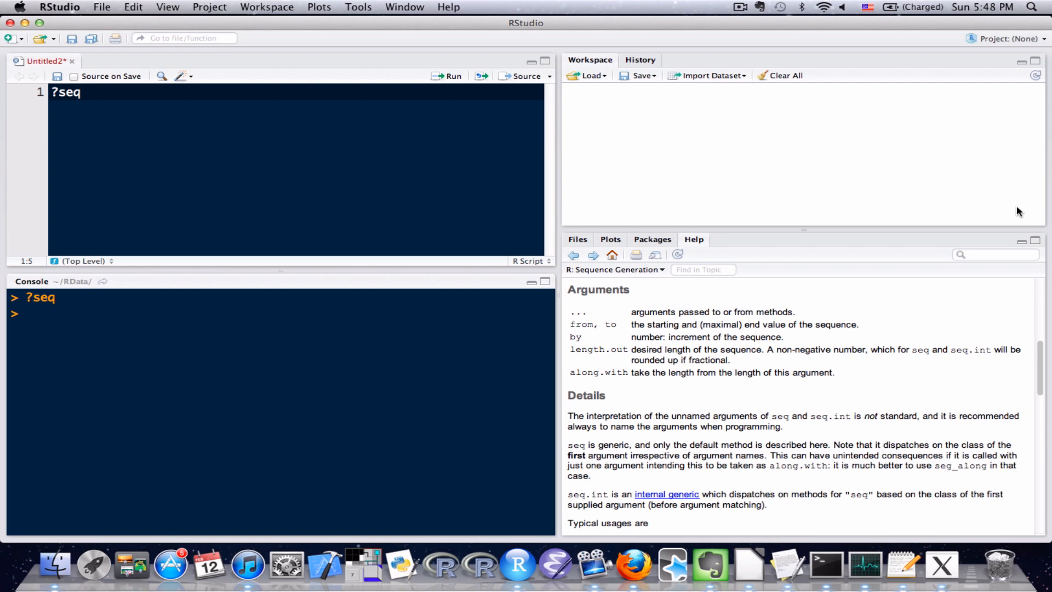
pyautogui.scroll(-3)
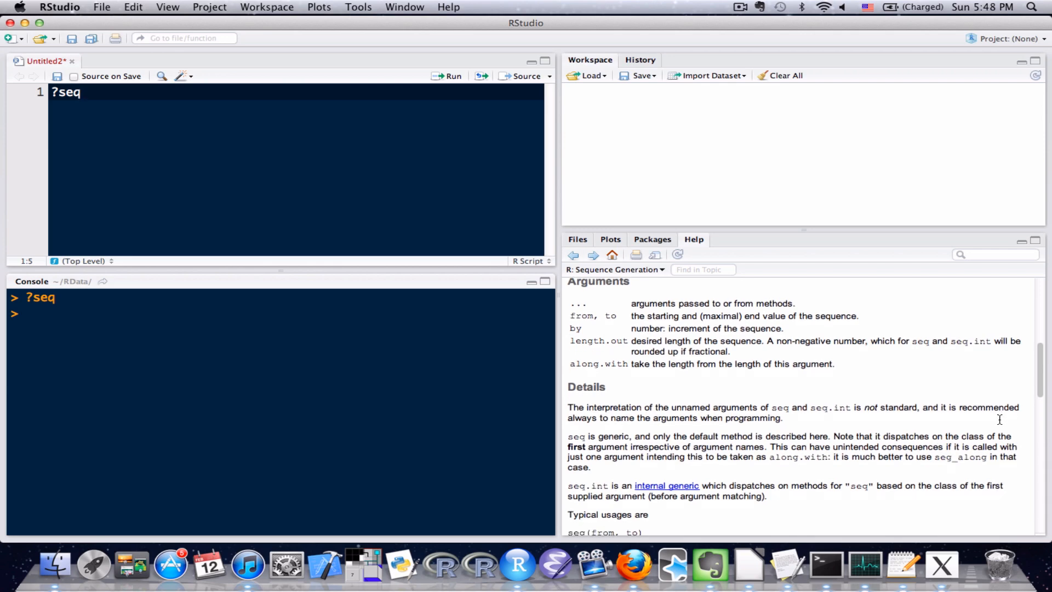
pyautogui.scroll(-3)
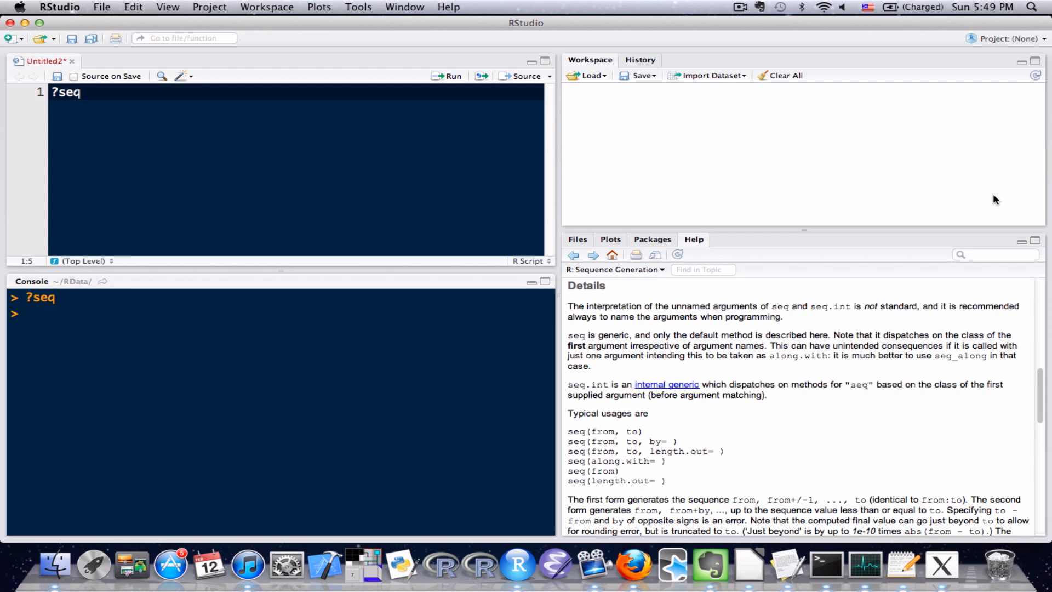
pyautogui.moveTo(992, 269)
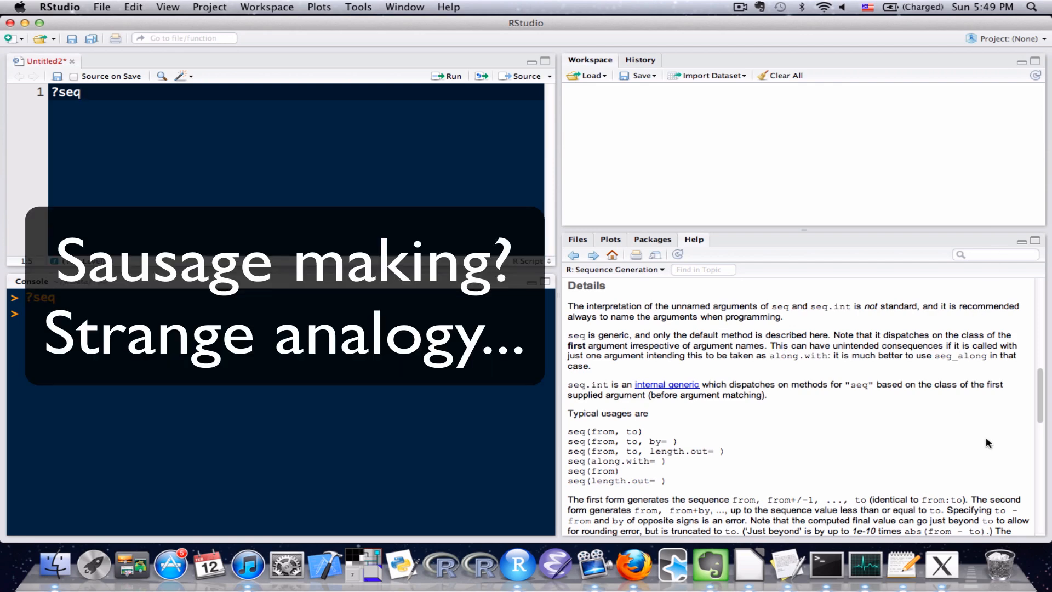
# Scroll the seq help page down to See Also and the Examples section
pyautogui.scroll(-3)
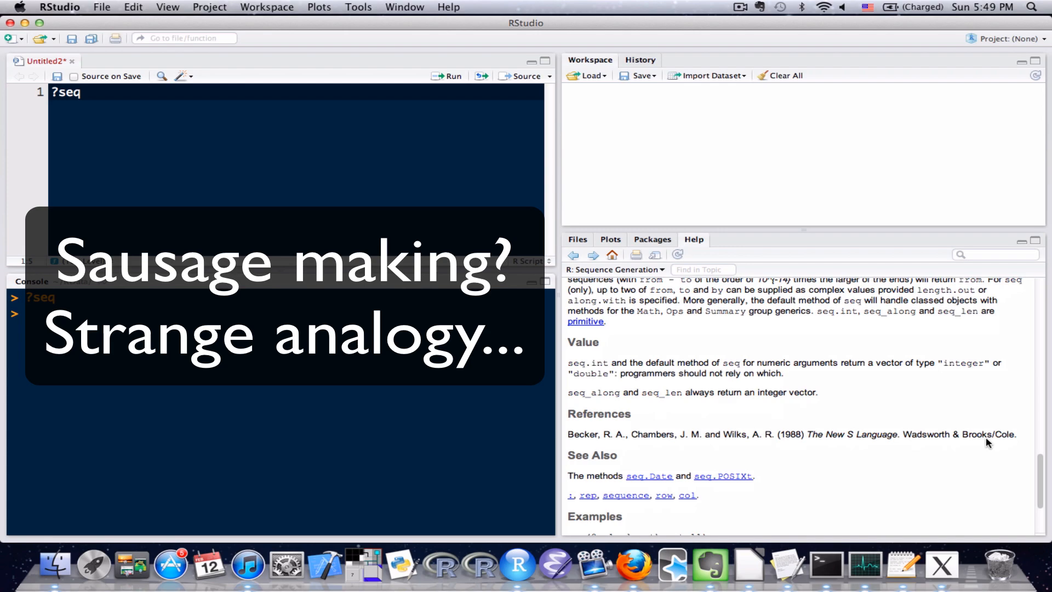
pyautogui.scroll(-3)
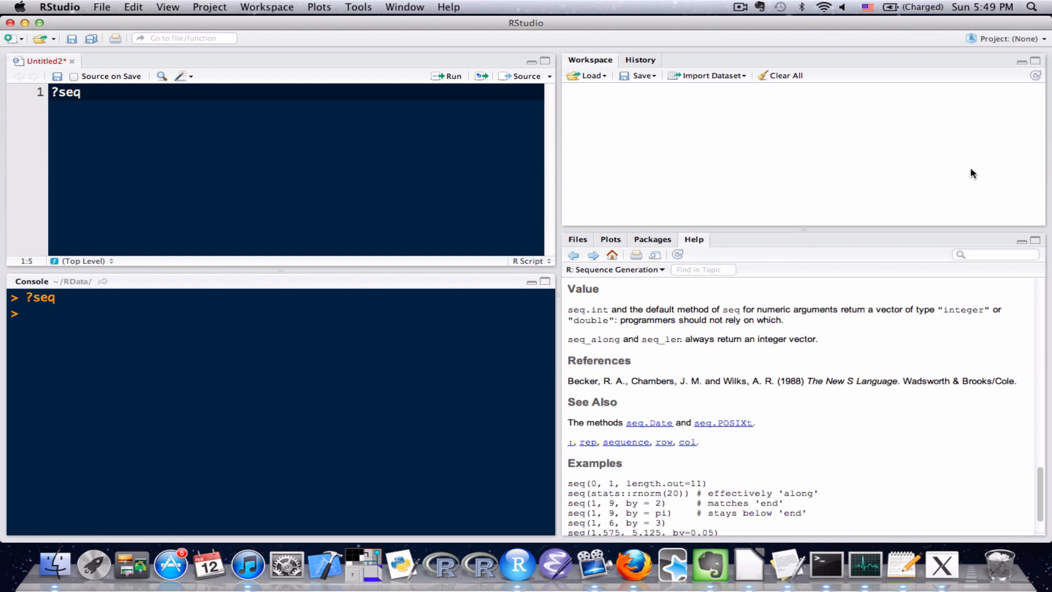
pyautogui.scroll(-3)
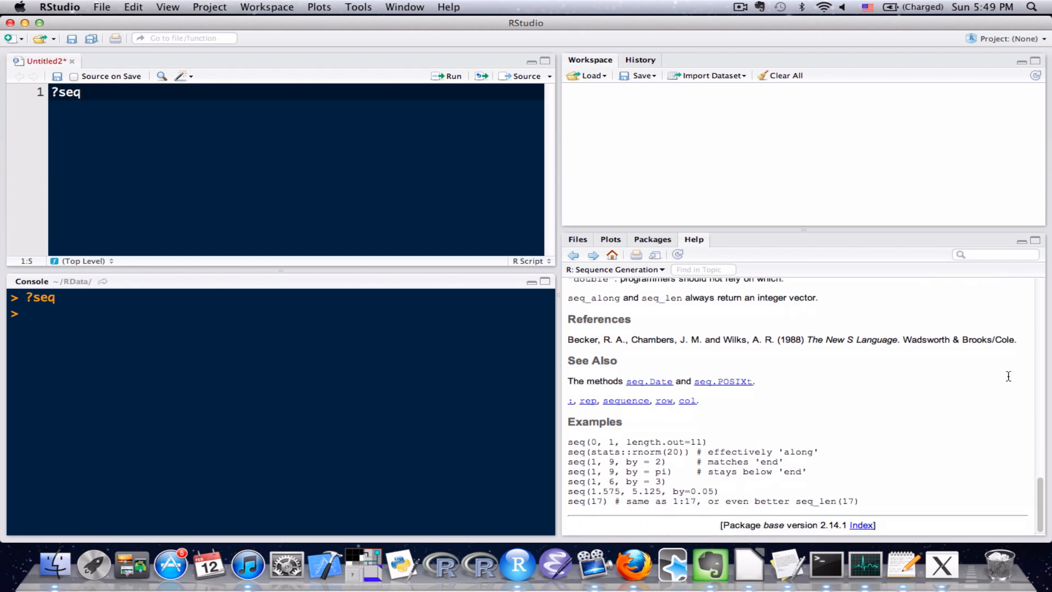
pyautogui.moveTo(958, 114)
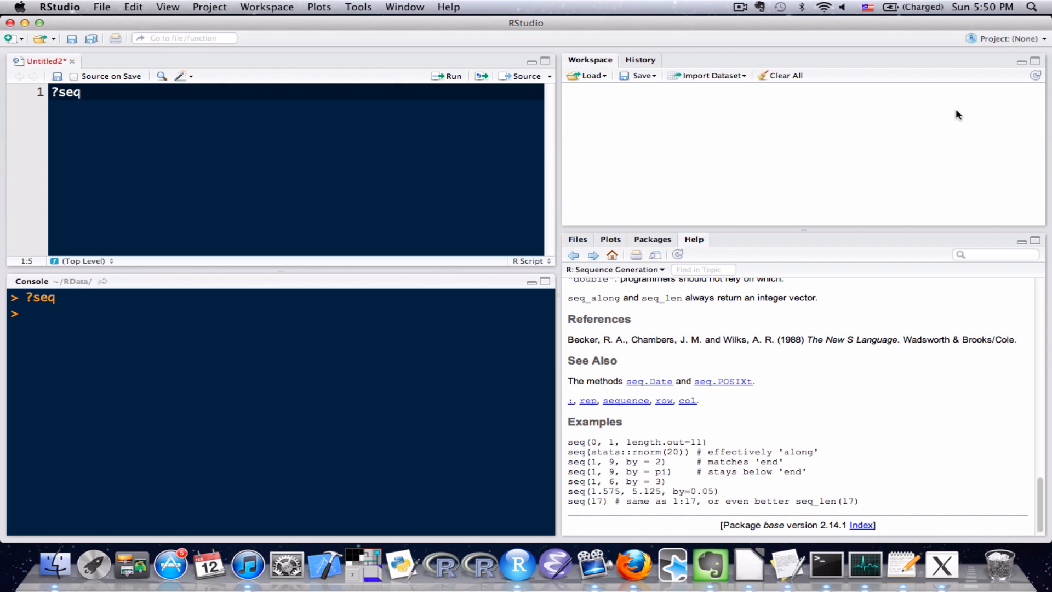
pyautogui.moveTo(635, 230)
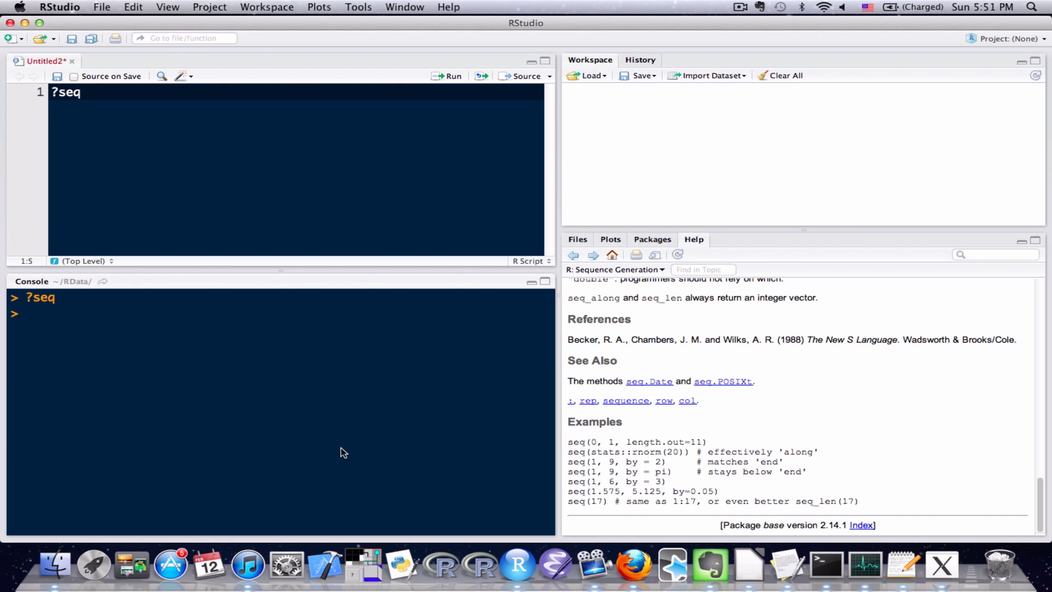
pyautogui.moveTo(678, 485)
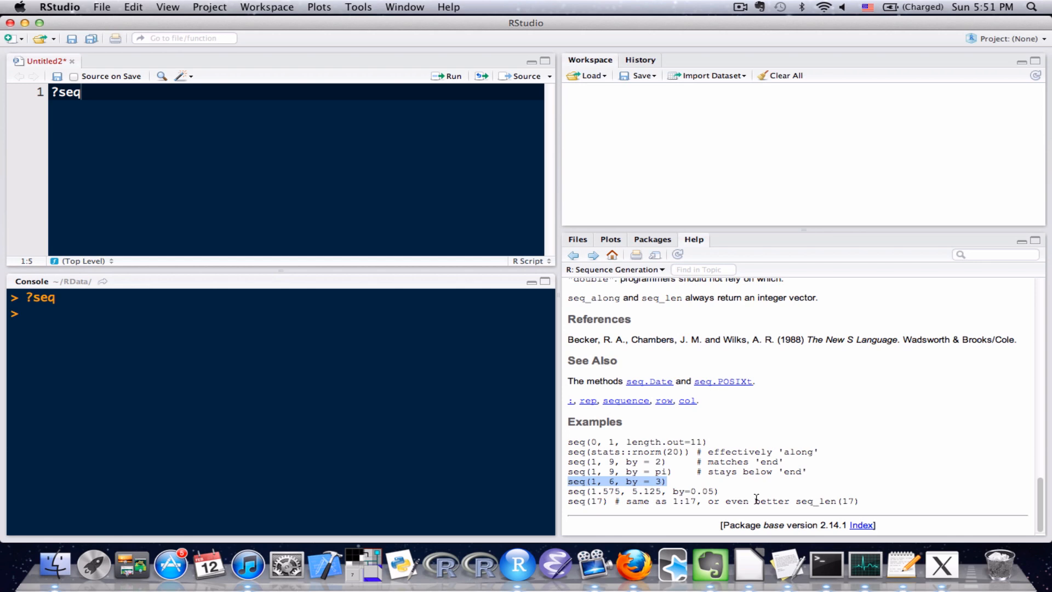
pyautogui.moveTo(375, 407)
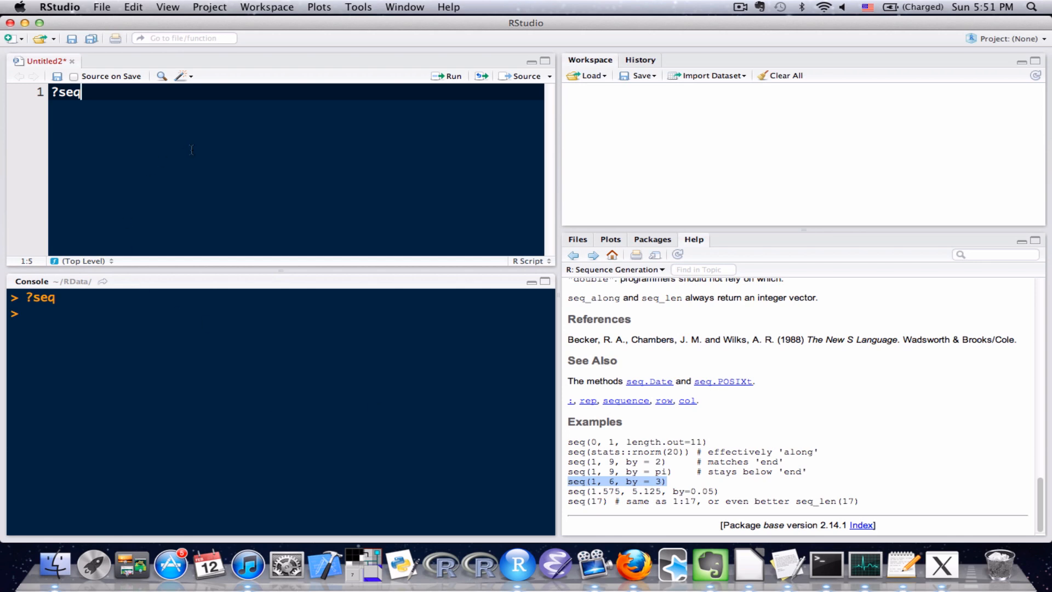
# Put seq(1, 6, by = 3) on script line 2, ready to run
pyautogui.write('seq(1, 6, by = 3)')
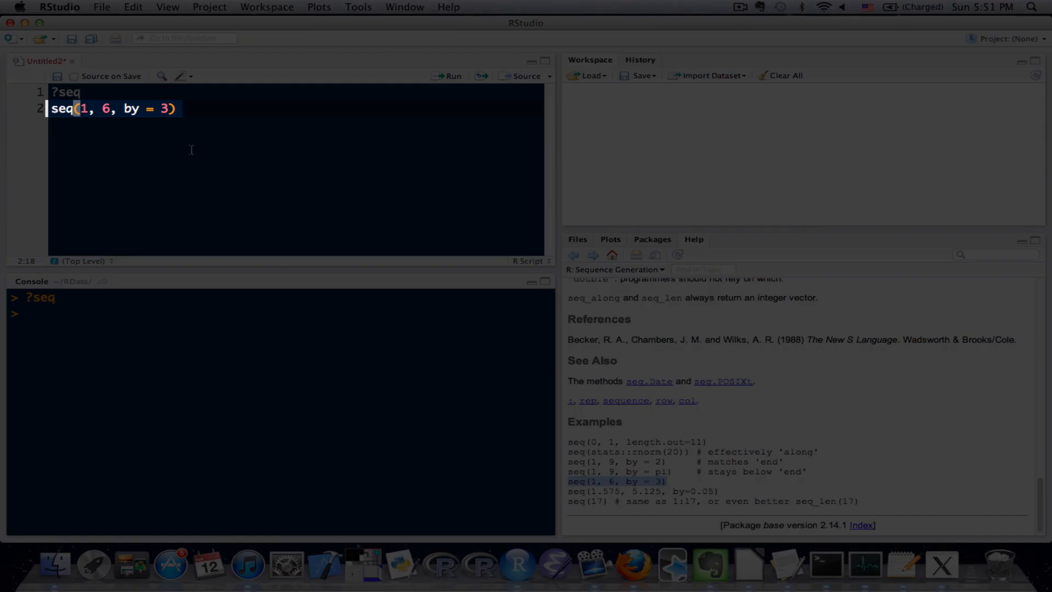
pyautogui.click(450, 75)
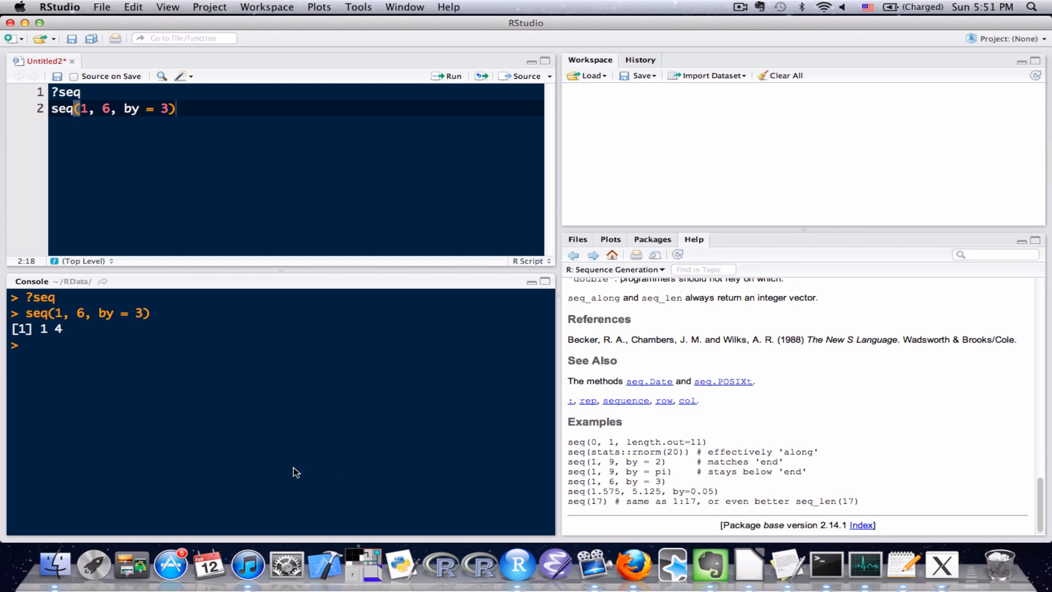
pyautogui.moveTo(347, 522)
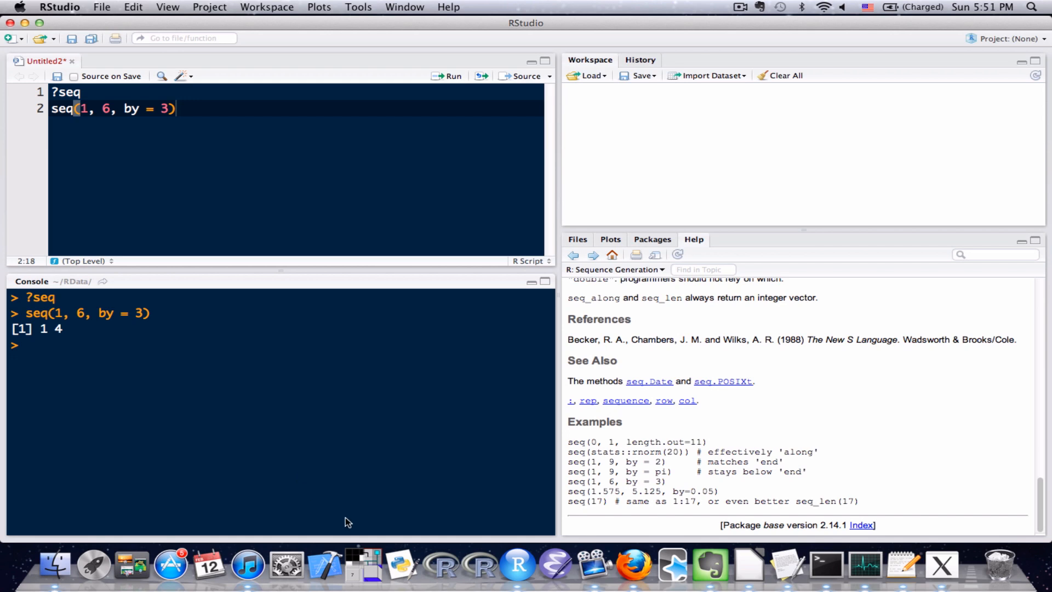
pyautogui.moveTo(520, 448)
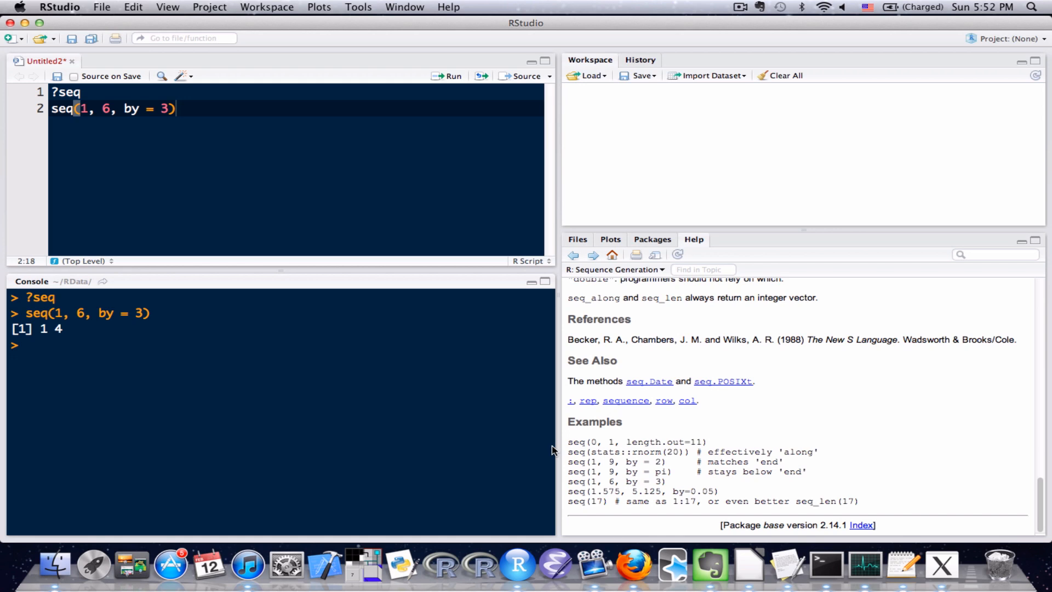
pyautogui.moveTo(714, 445)
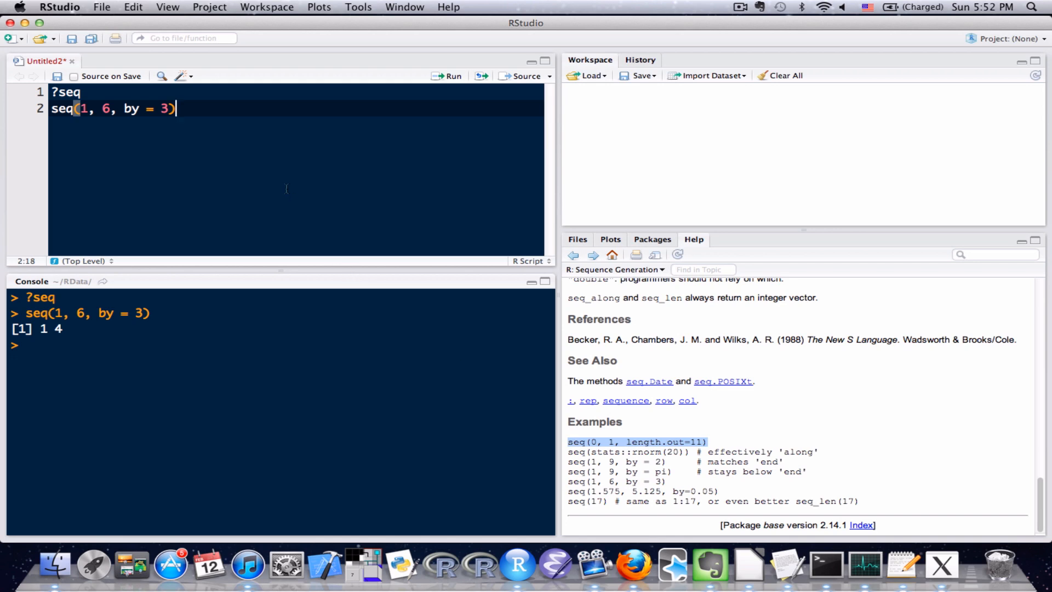
# Add seq(0, 1, length.out=11) on script line 3, then start a new line
pyautogui.write('seq(0, 1, length.out=11)')
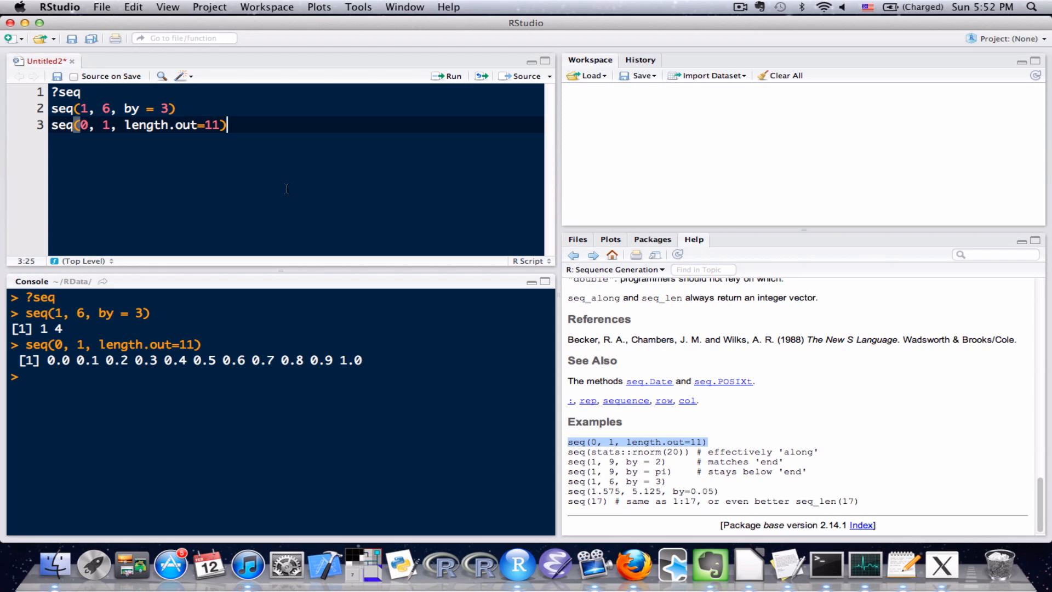
pyautogui.press('Return')
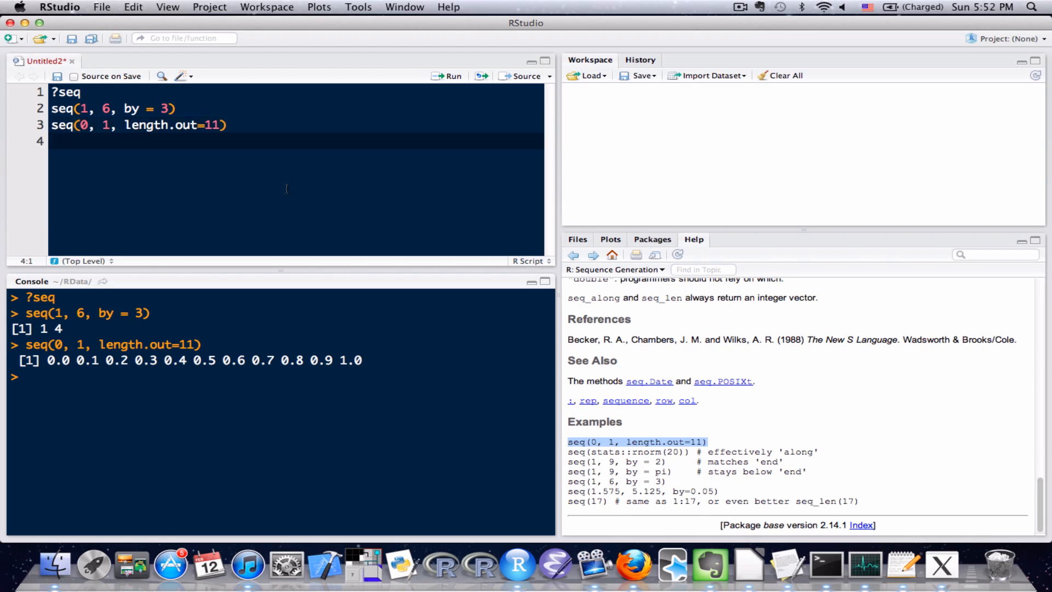
# Write help(seq) on script line 4
pyautogui.write('help()')
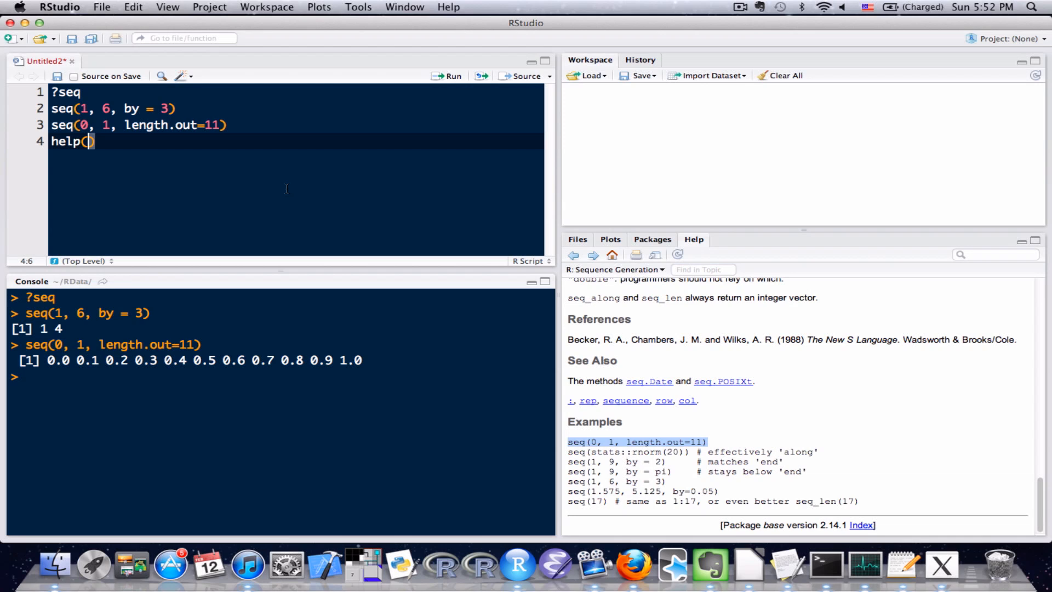
pyautogui.write('seq')
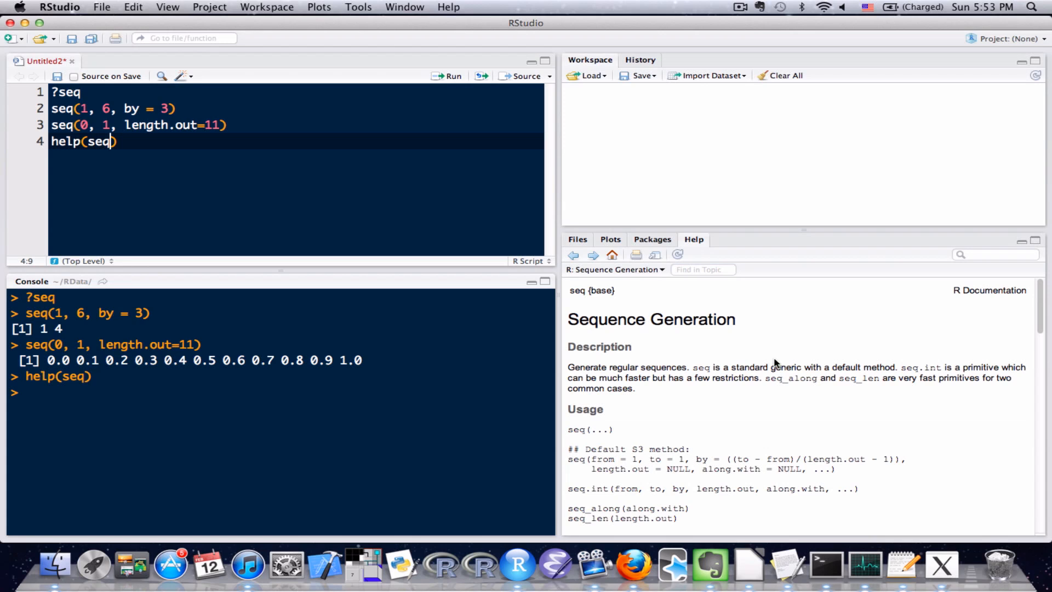
pyautogui.moveTo(859, 315)
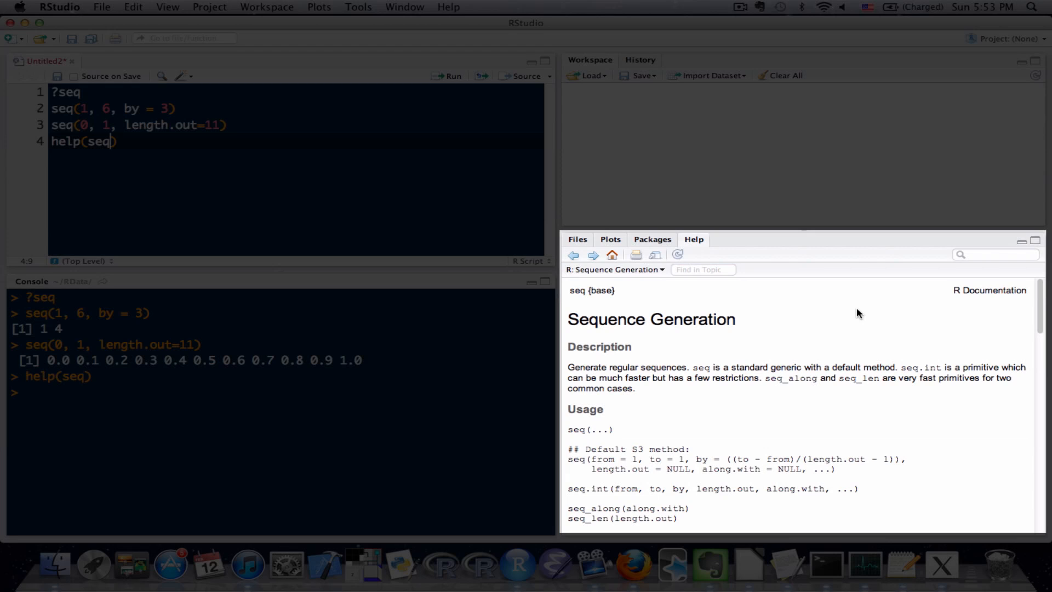
pyautogui.moveTo(650, 298)
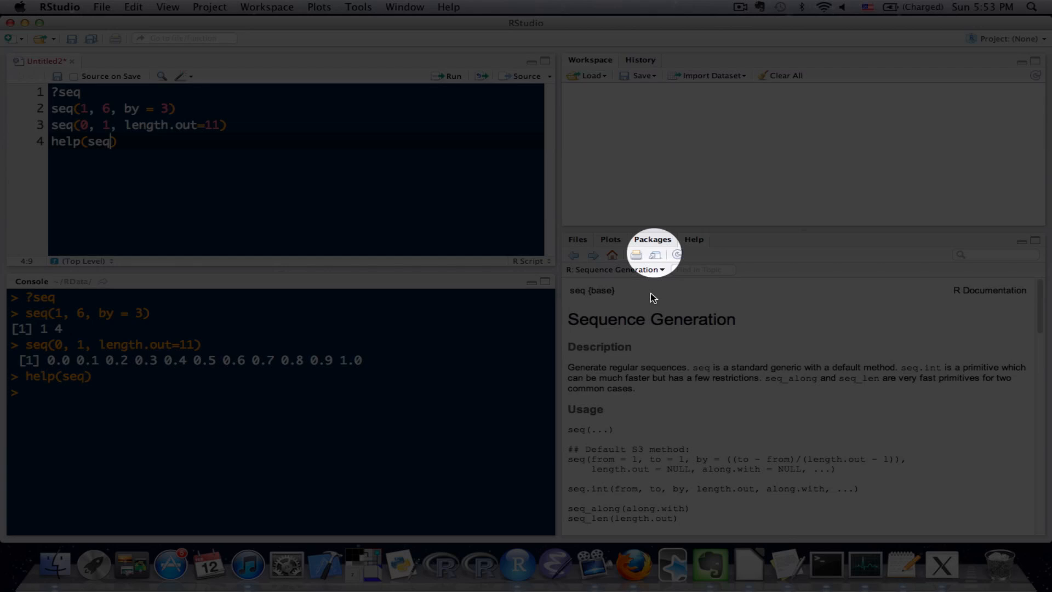
pyautogui.moveTo(656, 257)
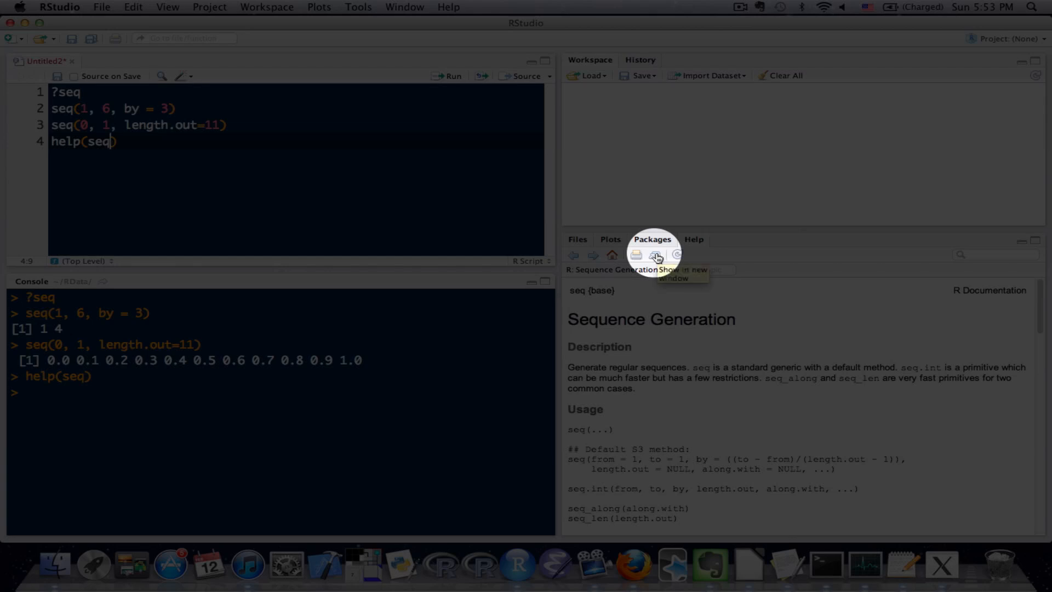
# Pop the seq documentation out into its own Firefox window
pyautogui.click(657, 258)
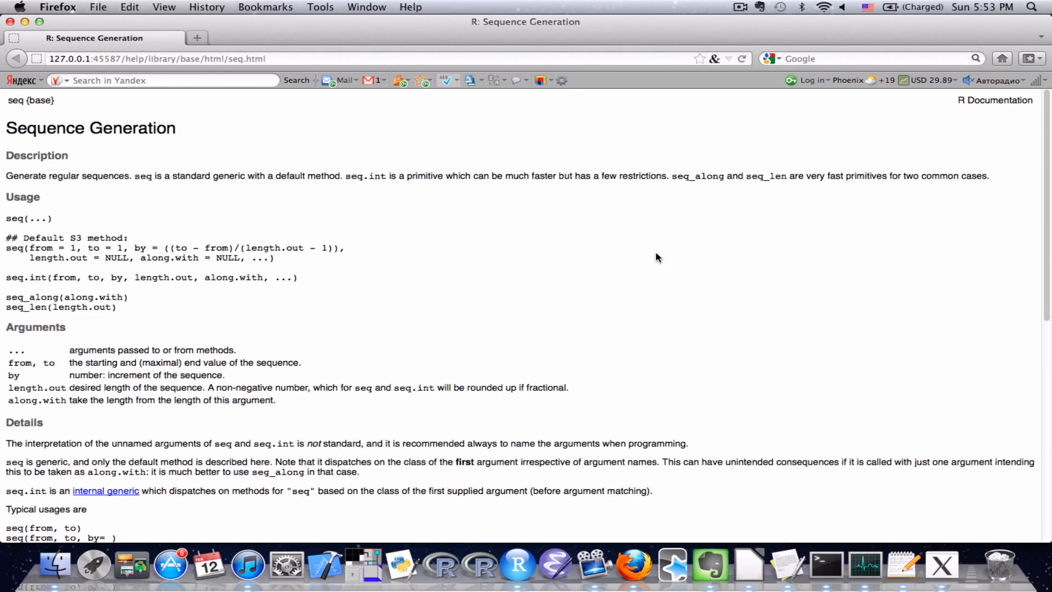
pyautogui.moveTo(603, 189)
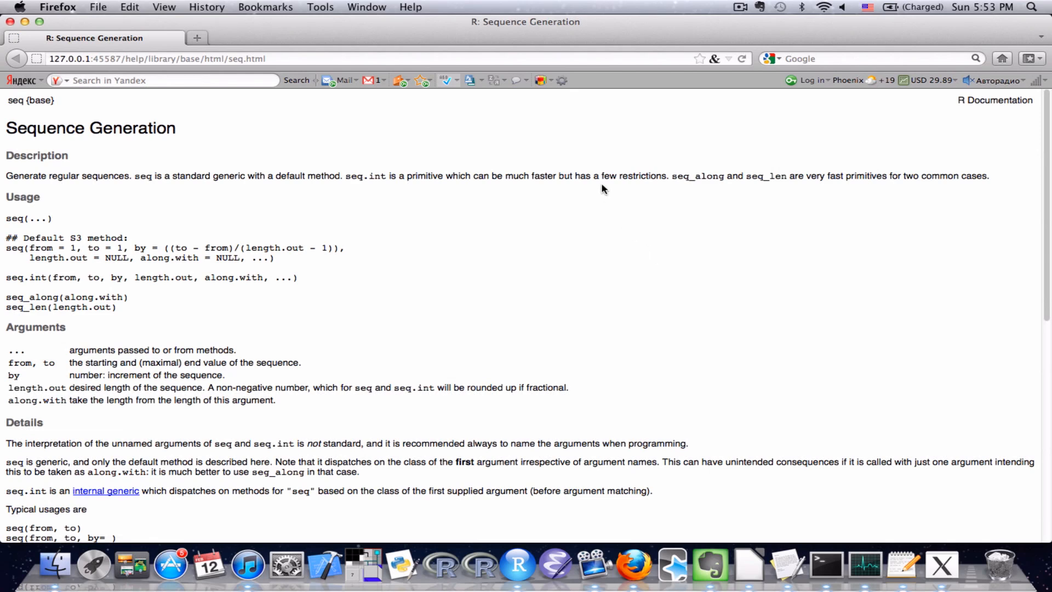
pyautogui.moveTo(423, 269)
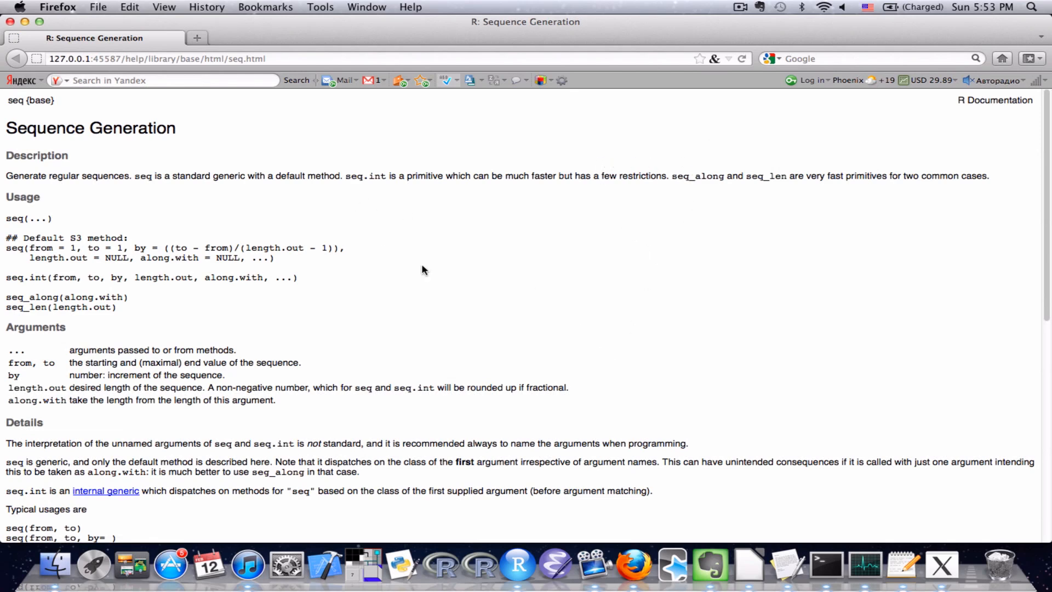
# Scroll to the foot of the seq page and follow the base package Index link
pyautogui.scroll(-3)
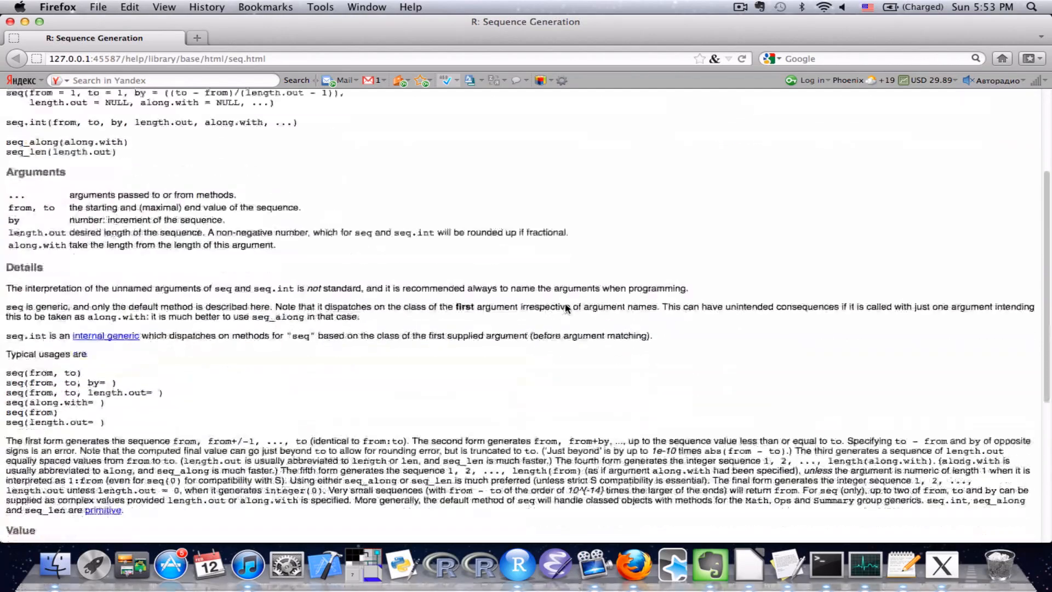
pyautogui.scroll(-3)
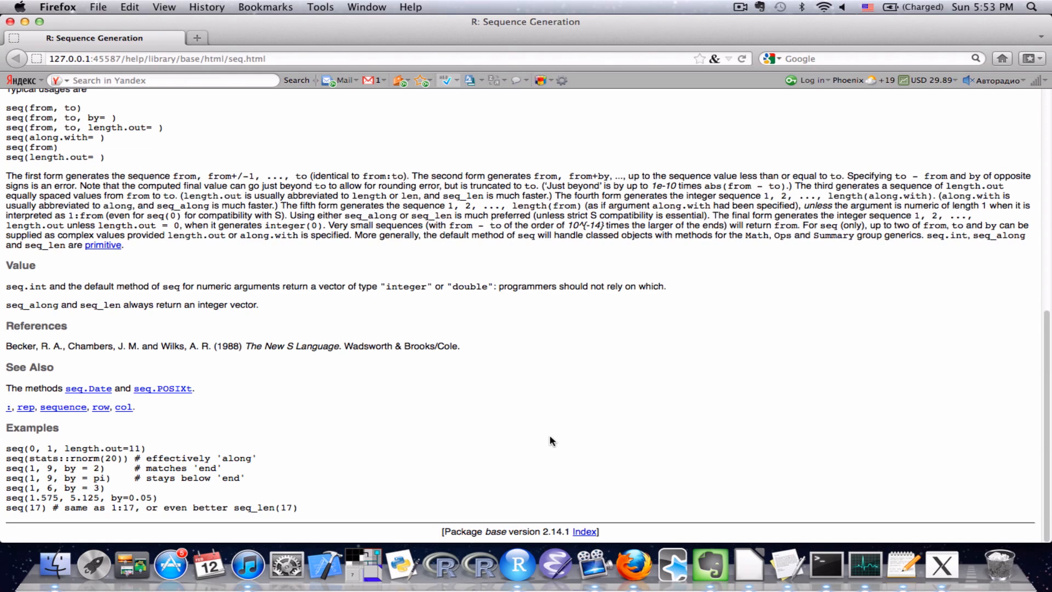
pyautogui.moveTo(505, 173)
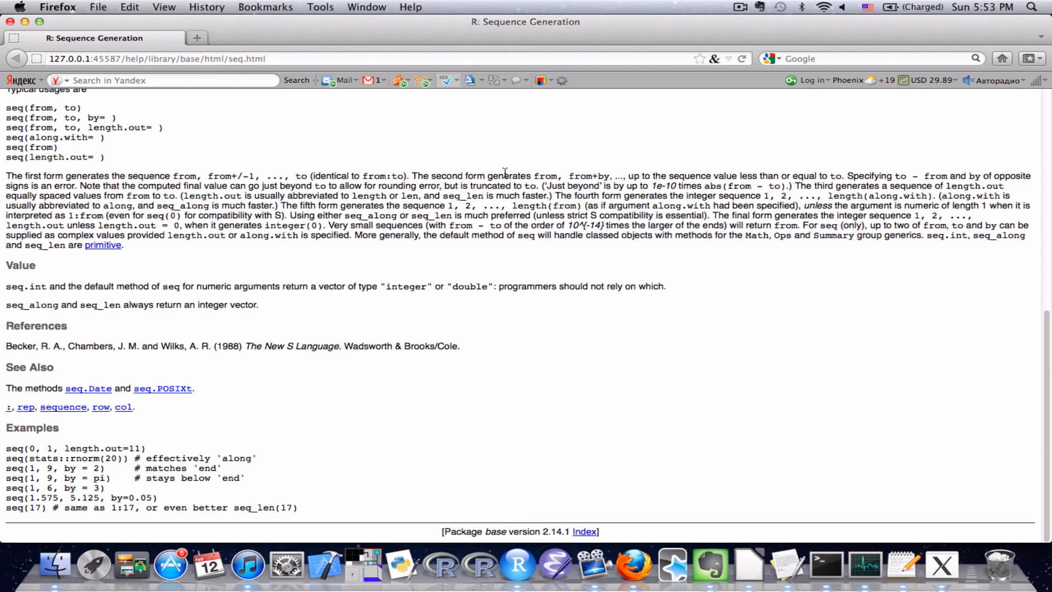
pyautogui.moveTo(653, 338)
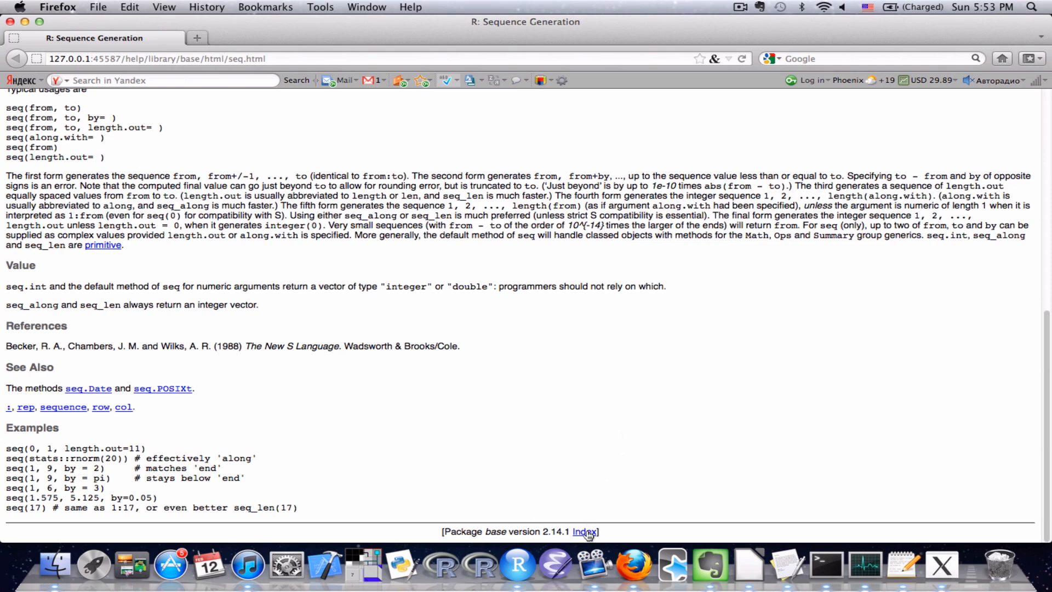
pyautogui.click(584, 532)
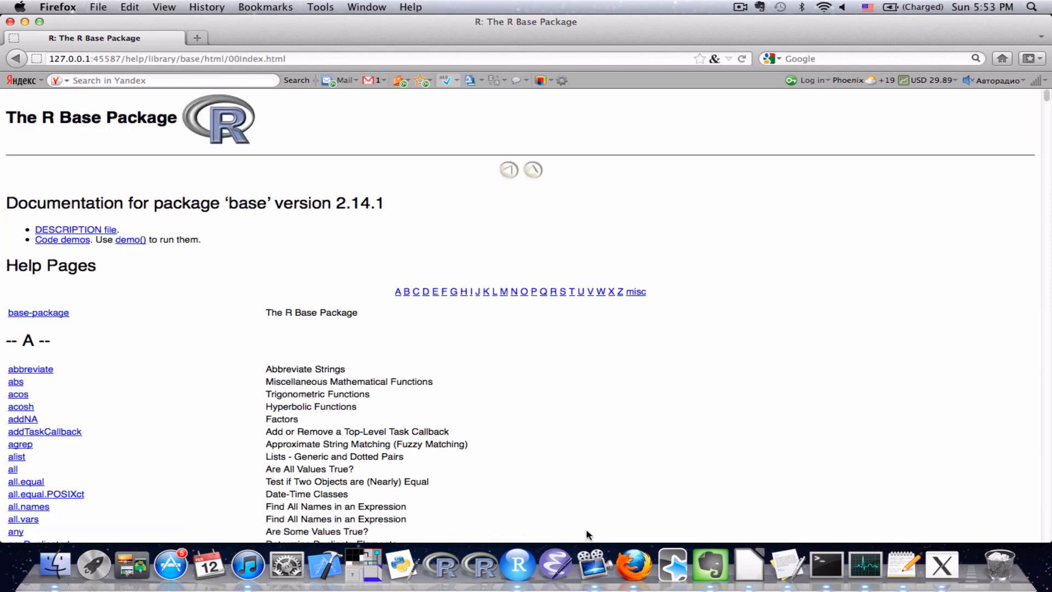
pyautogui.moveTo(756, 391)
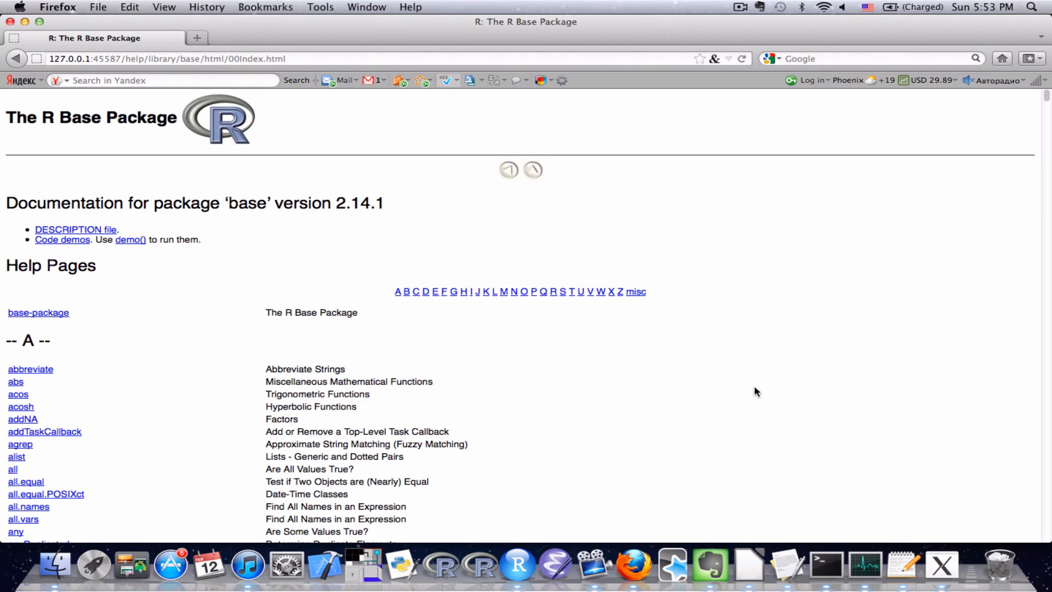
pyautogui.scroll(-3)
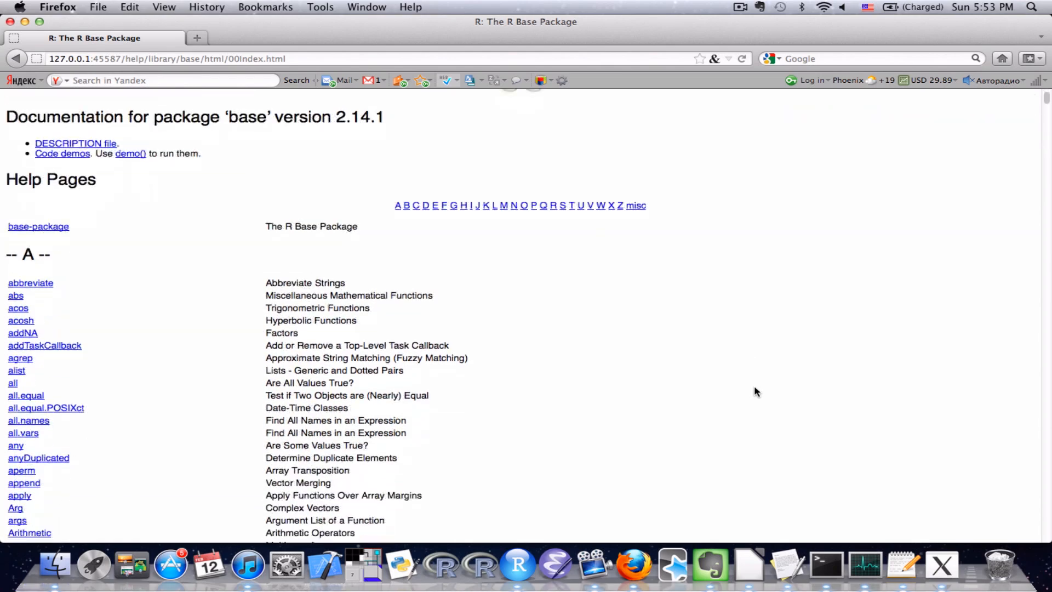
pyautogui.scroll(-3)
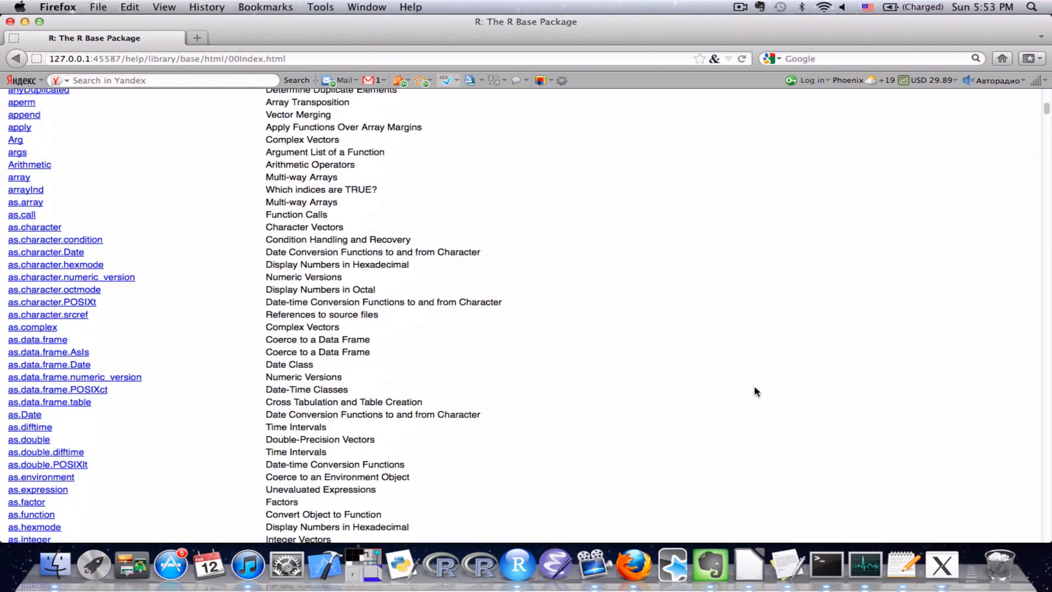
pyautogui.scroll(-3)
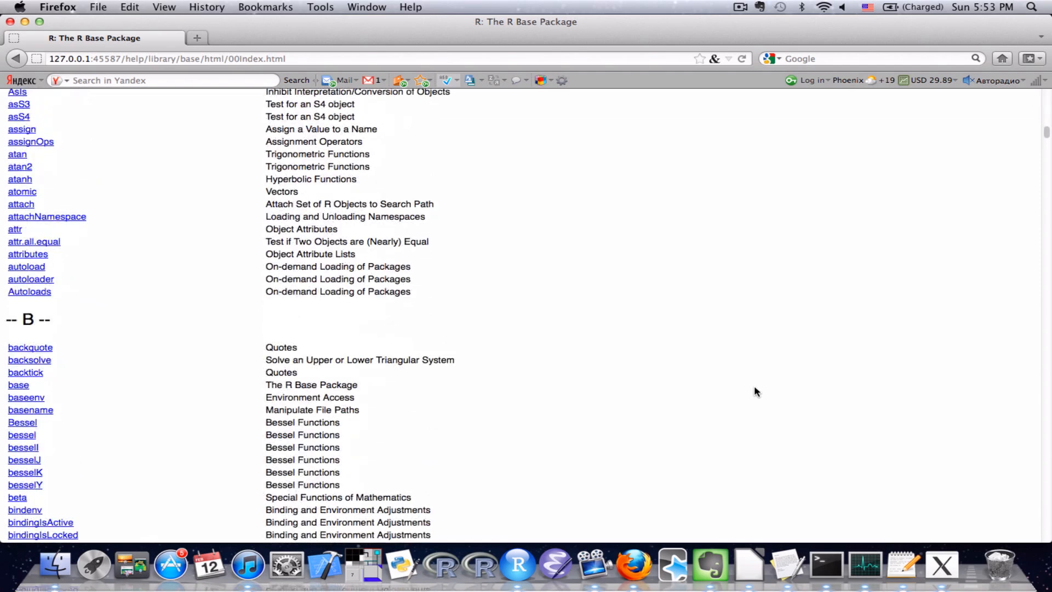
pyautogui.scroll(-3)
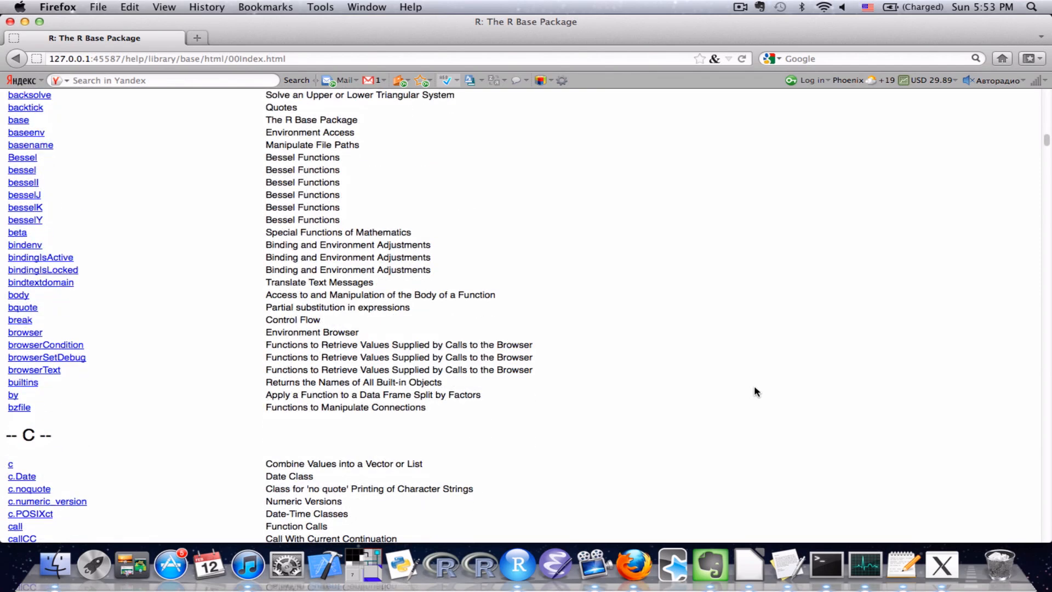
pyautogui.scroll(-3)
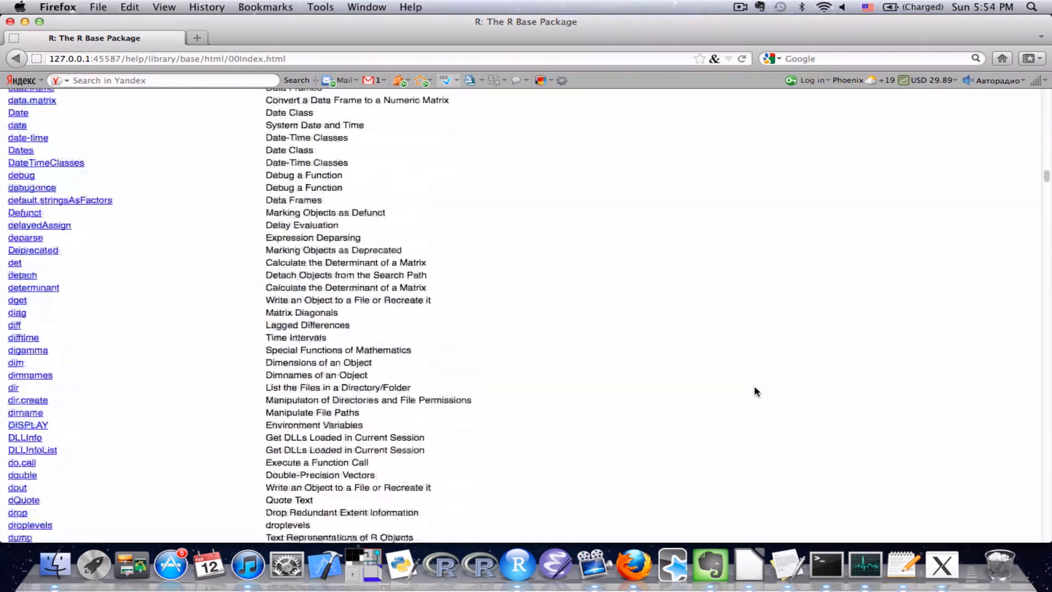
pyautogui.scroll(-3)
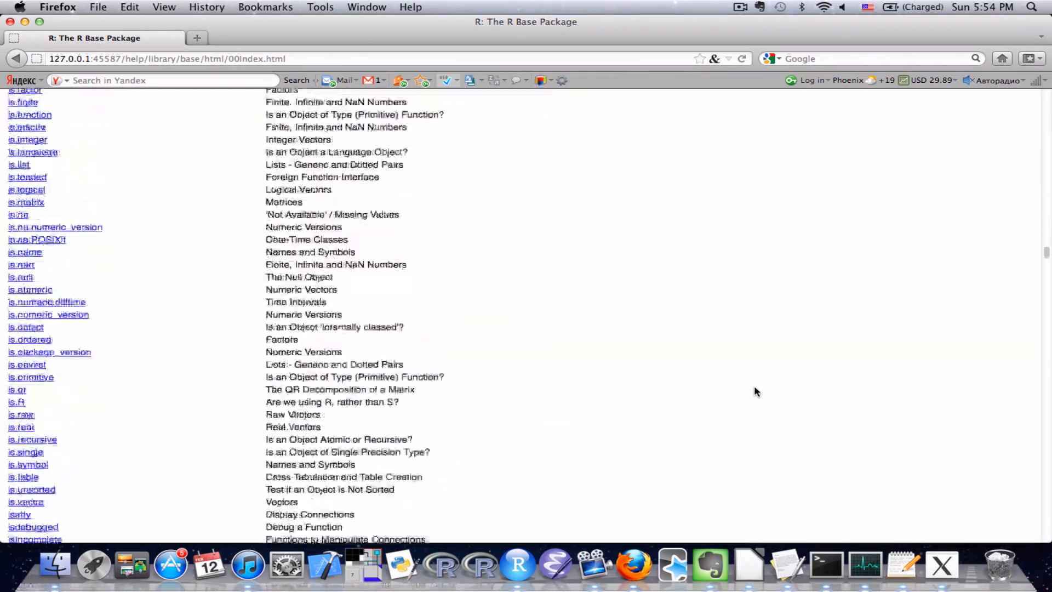
pyautogui.scroll(-3)
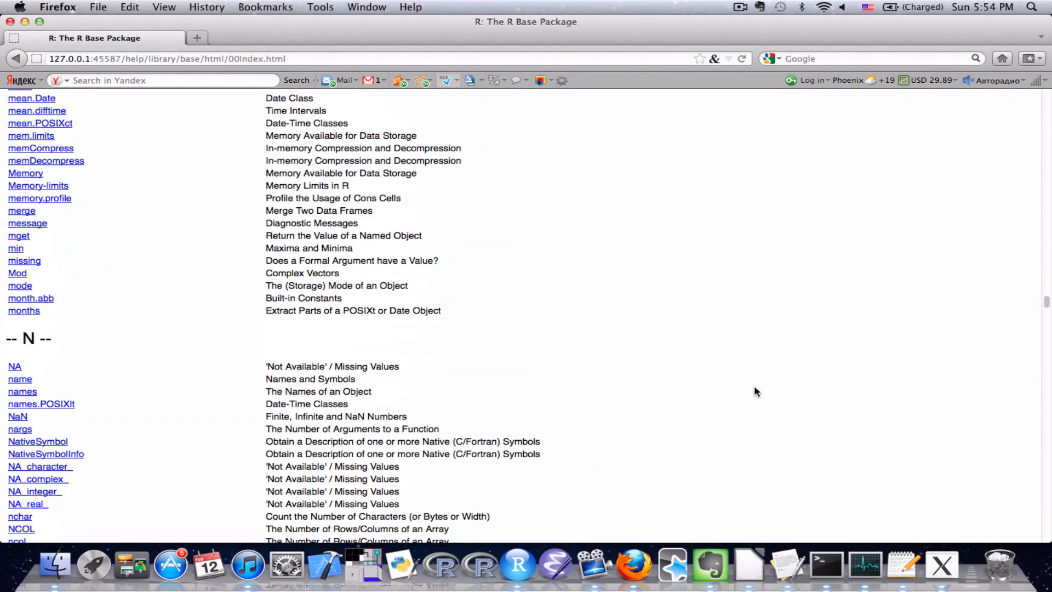
pyautogui.scroll(-3)
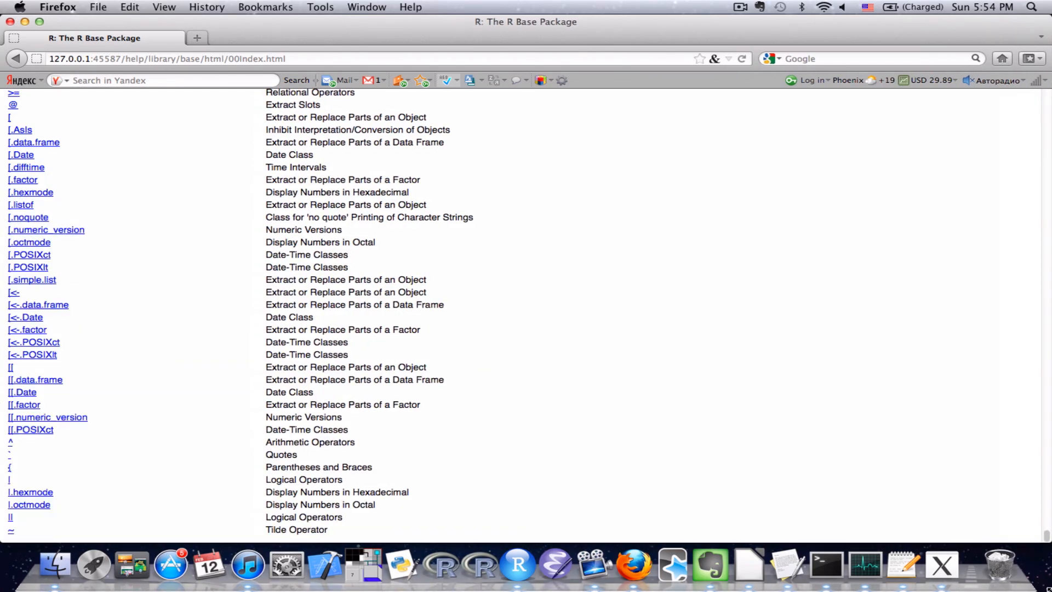
pyautogui.scroll(3)
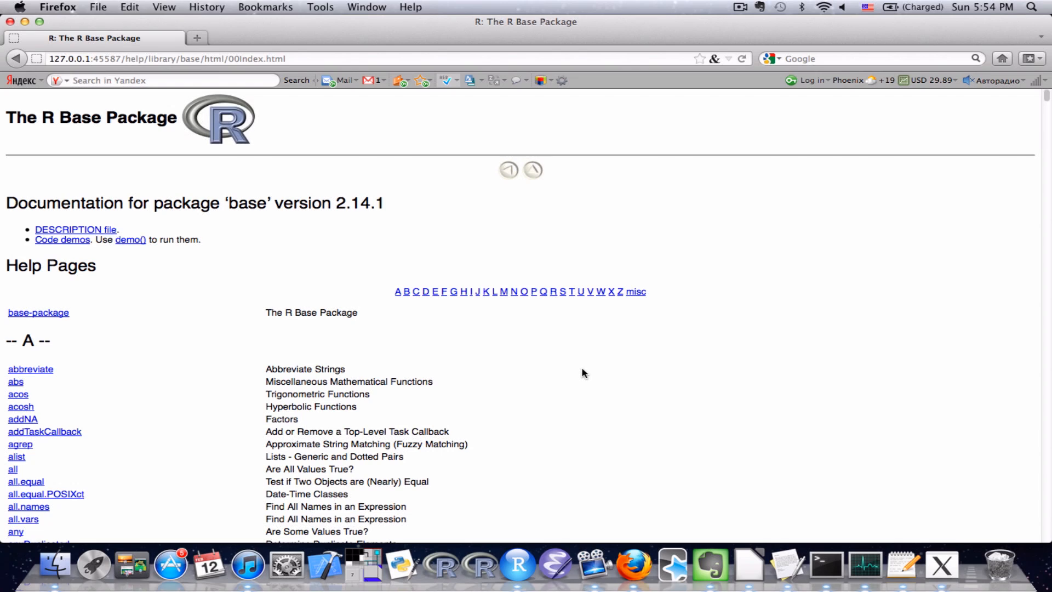
pyautogui.moveTo(584, 374)
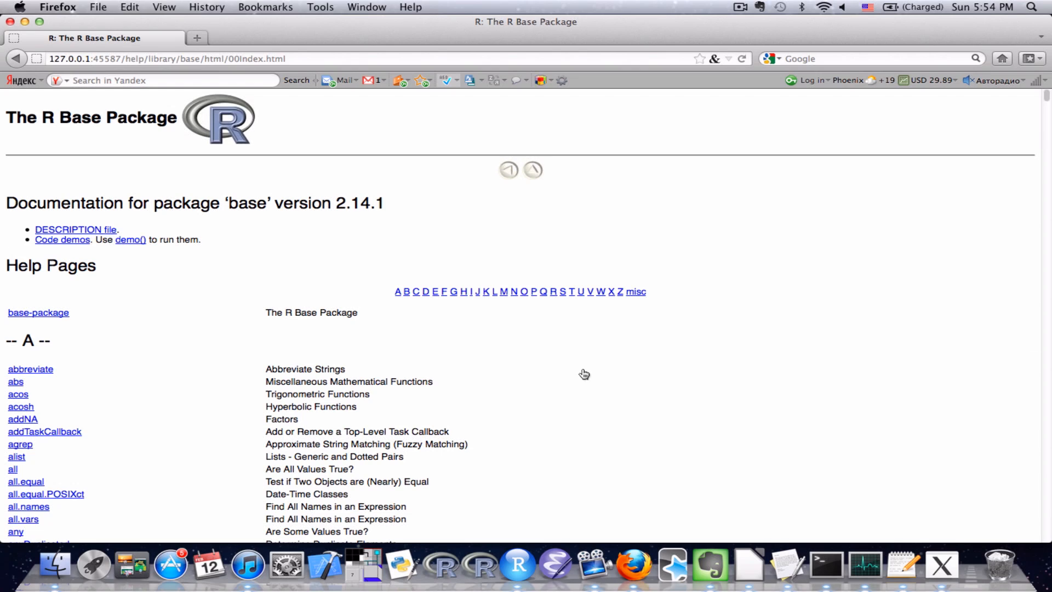